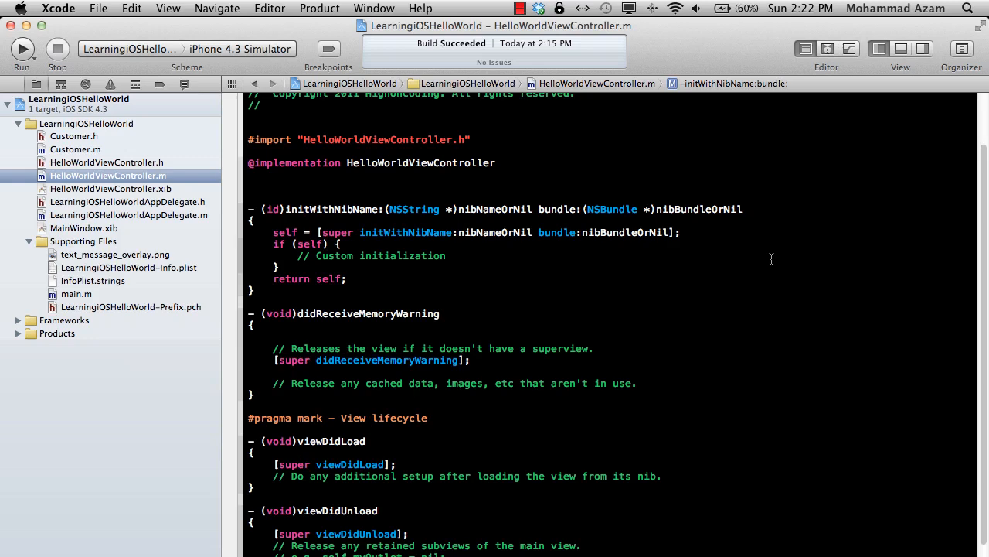
pyautogui.click(106, 162)
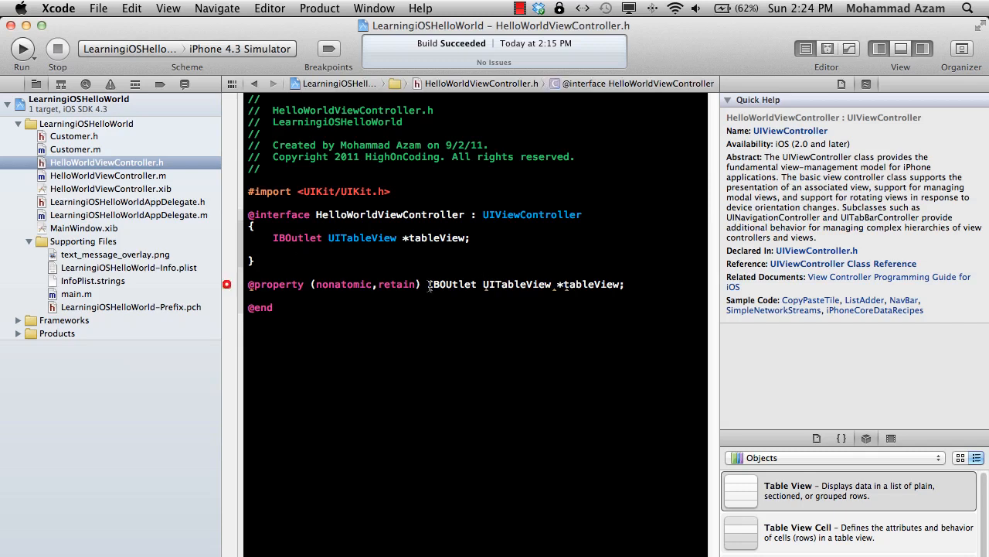
pyautogui.click(108, 176)
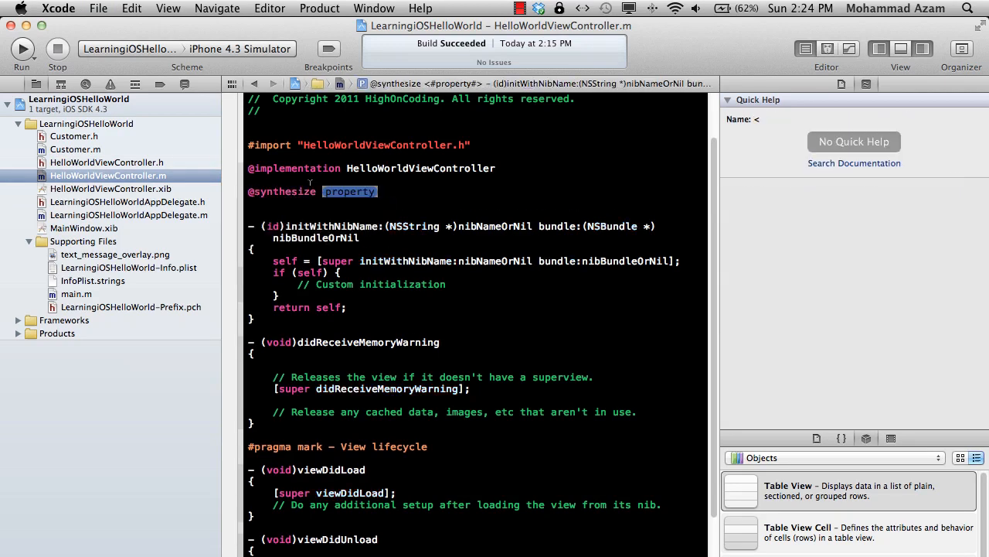
pyautogui.click(111, 188)
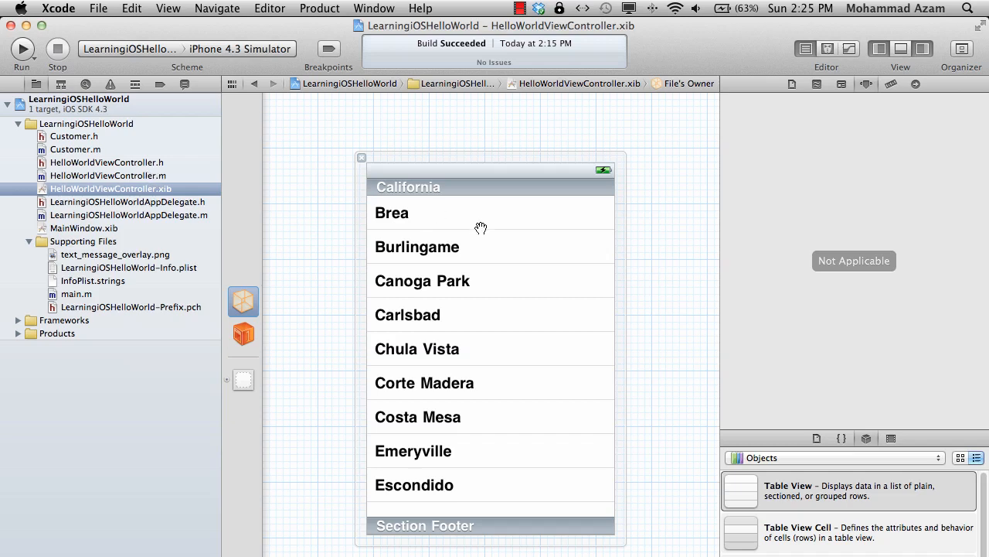
# Connect File's Owner's tableView outlet to the Table View in the xib
pyautogui.click(109, 175)
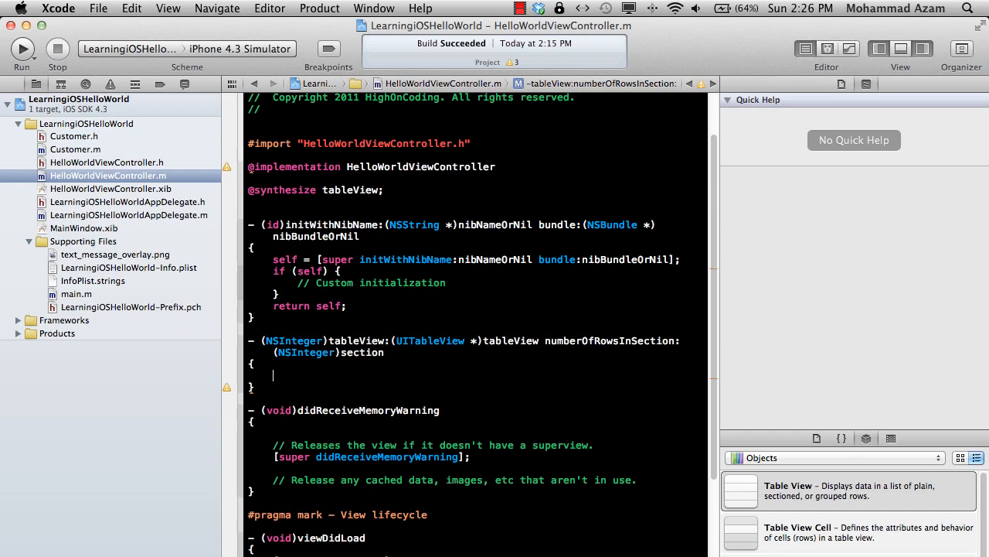
# Declare UITableViewDataSource adoption plus tableView and NSMutableArray customers properties in HelloWorldViewController.h
pyautogui.click(107, 162)
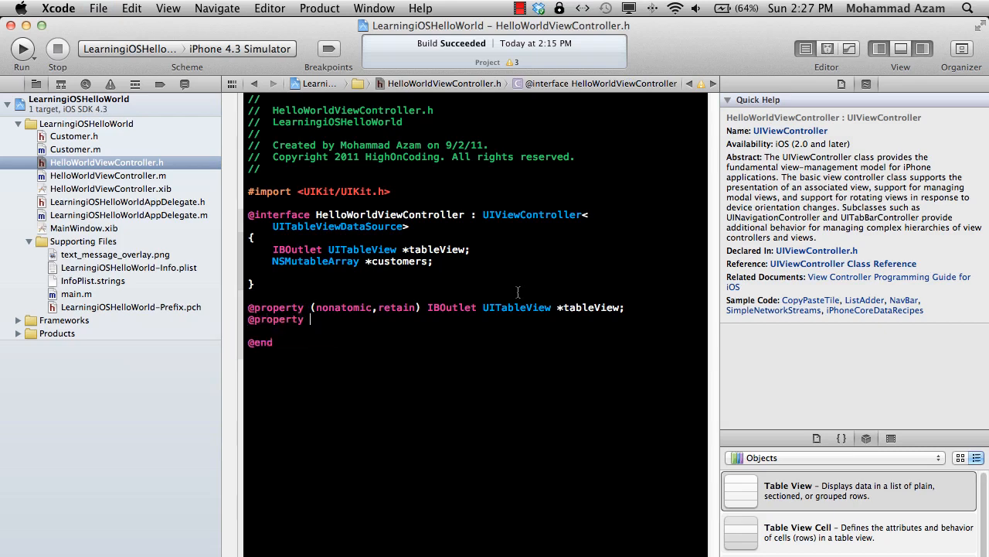
pyautogui.write('(nonatomic,retain) NSMutableArray *customers;')
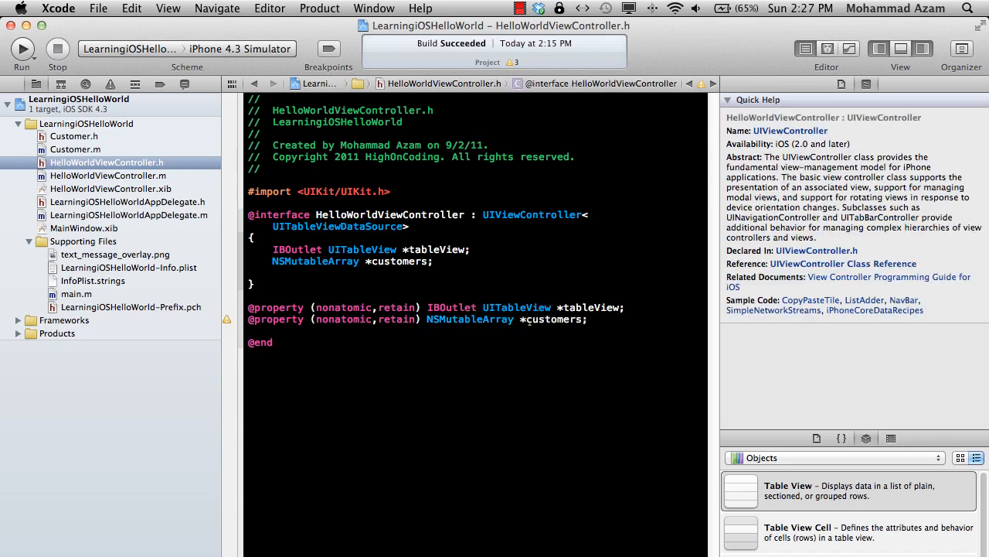
pyautogui.click(107, 176)
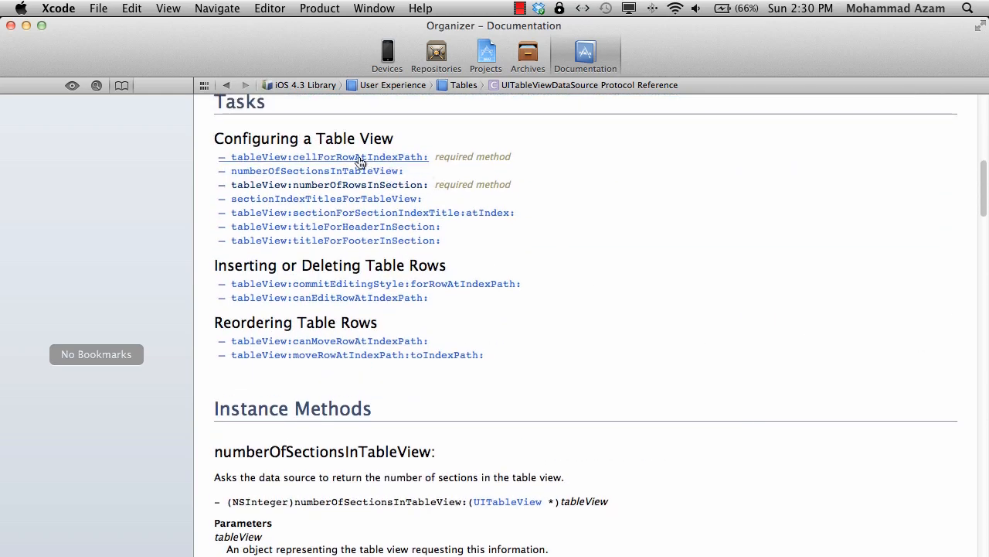
# Show the Tasks section of the UITableViewDataSource Protocol Reference in Organizer documentation
pyautogui.click(326, 157)
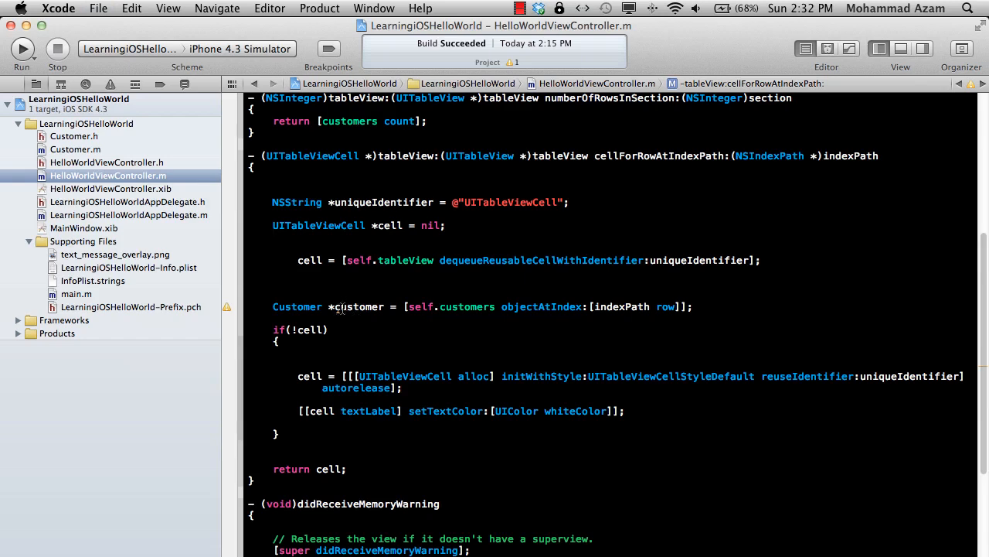
# Add [[cell textLabel] setText:customer.name]; inside the if(!cell) block
pyautogui.write('[c')
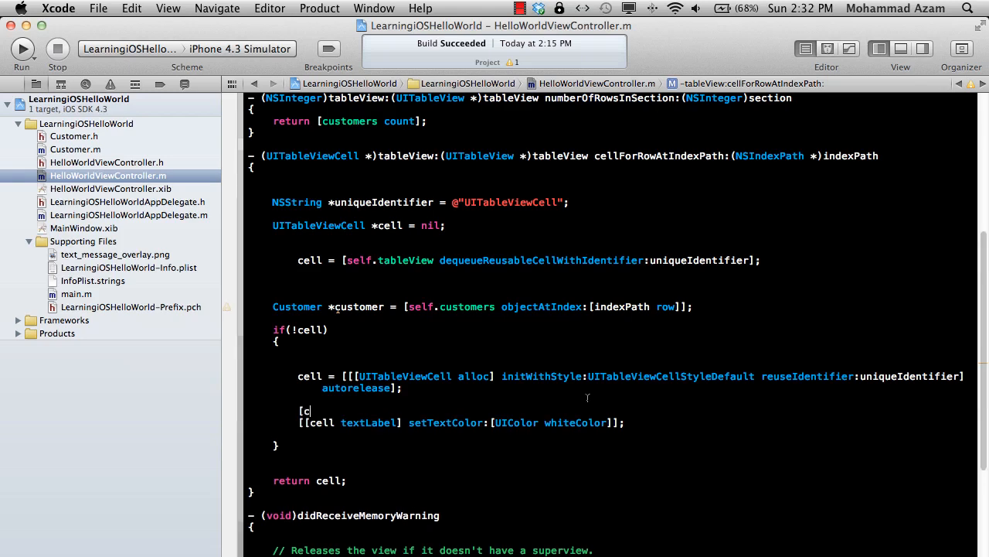
pyautogui.write('textLabel] setText:')
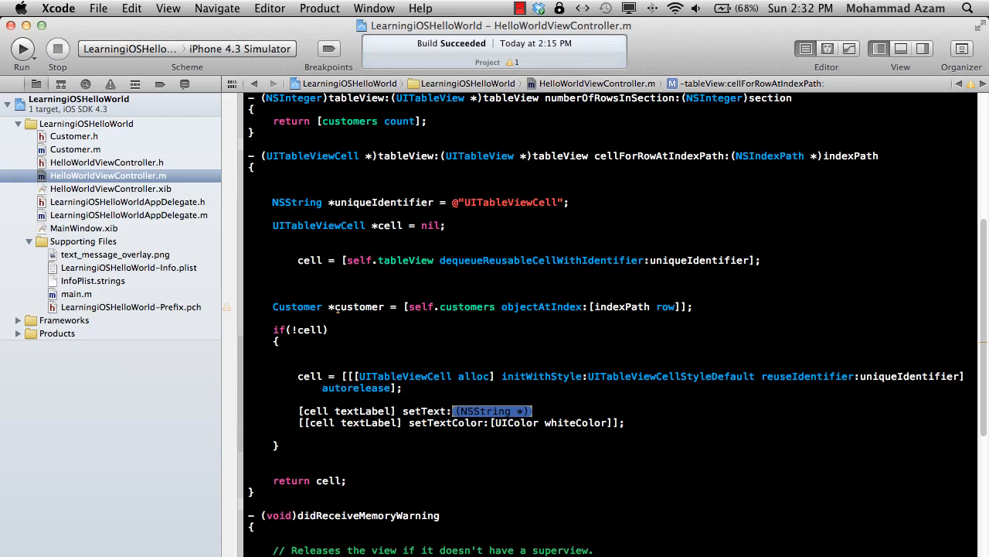
pyautogui.write('customer.n')
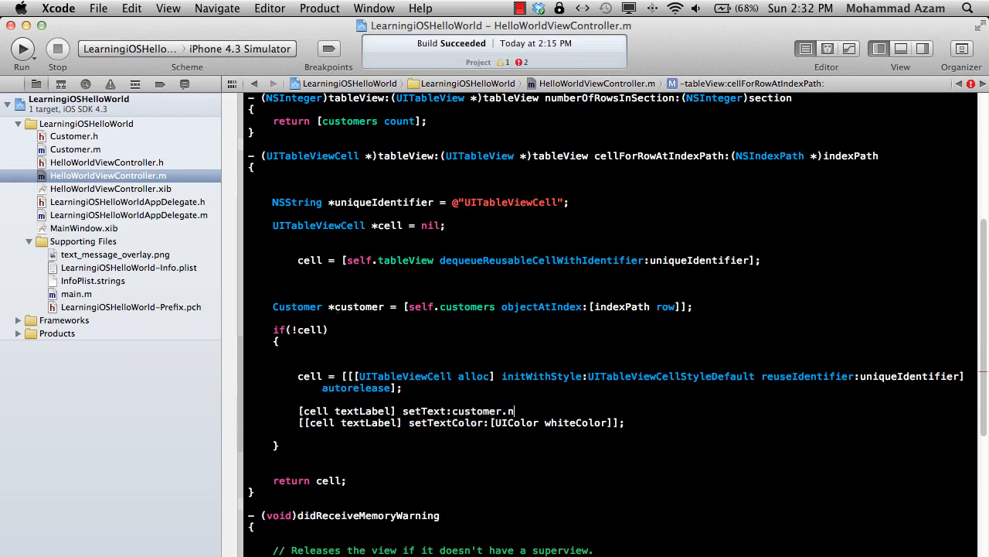
pyautogui.write('ame];')
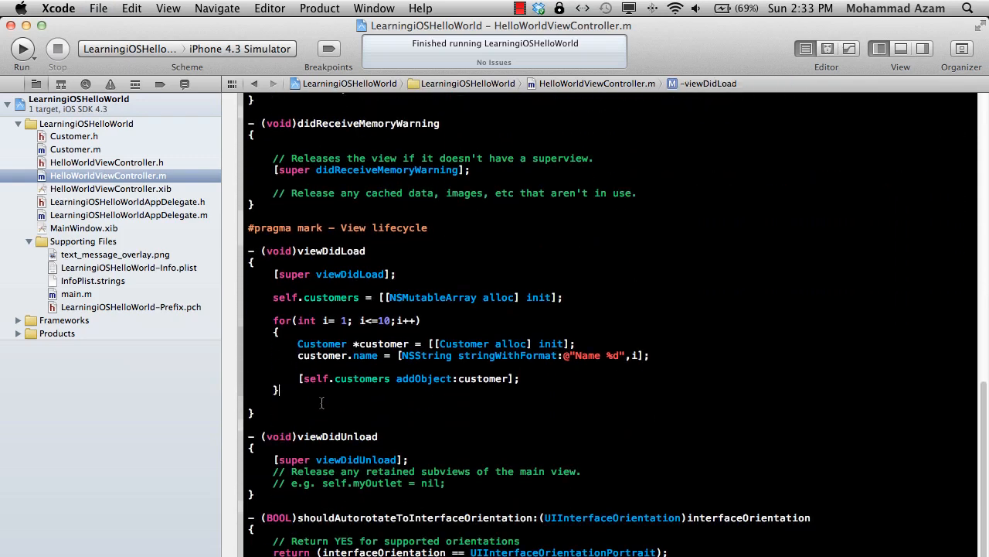
# Fill self.customers in viewDidLoad with a loop of Customer objects named 'Name %d'
pyautogui.click(111, 188)
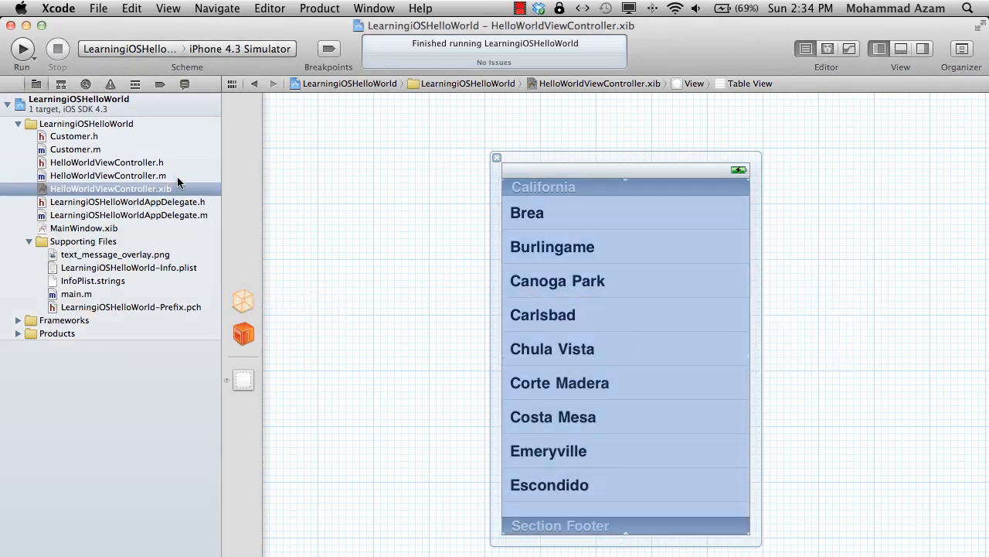
# Open HelloWorldViewController.xib from the Project Navigator in Interface Builder
pyautogui.click(108, 175)
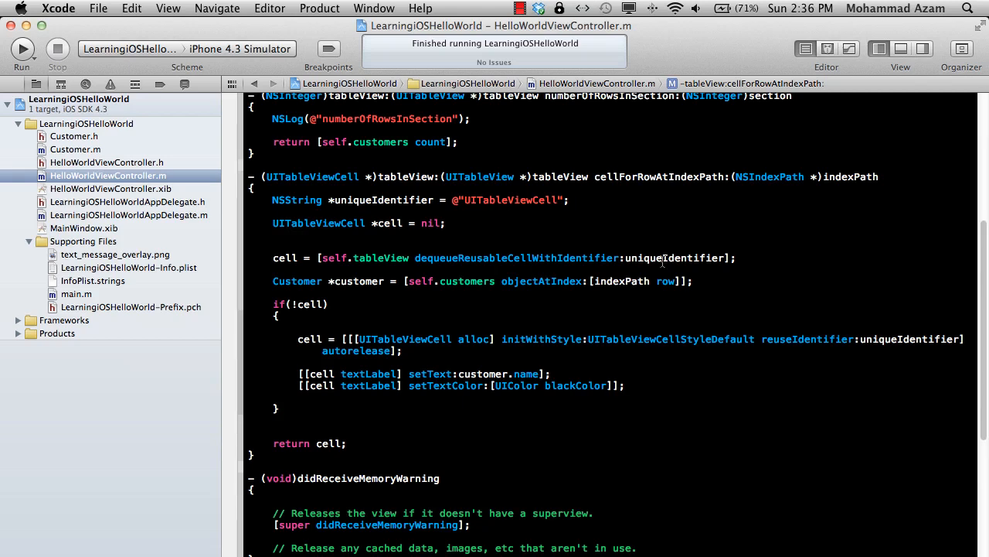
# Return [self.customers count] for rows and label cells with customer.name in black text
pyautogui.click(551, 373)
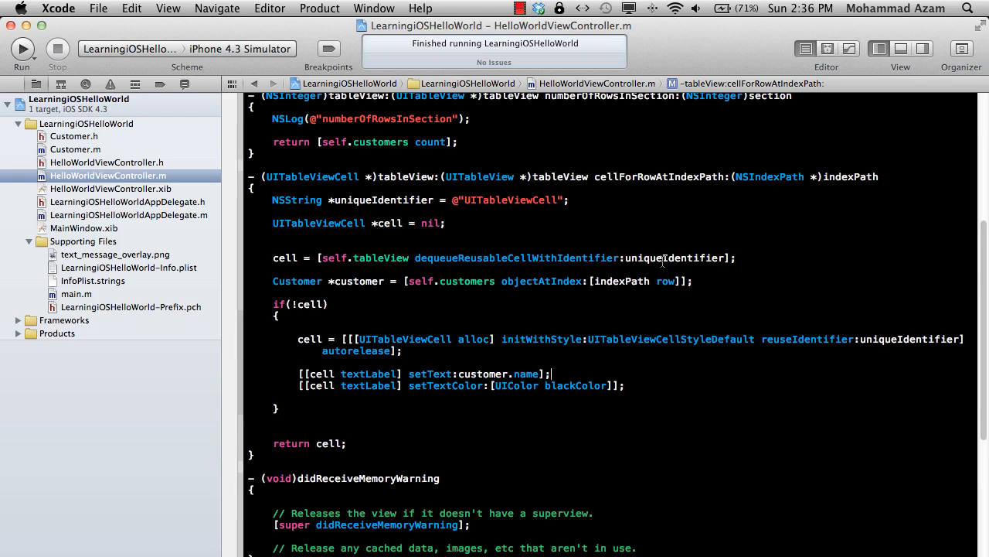
pyautogui.click(22, 48)
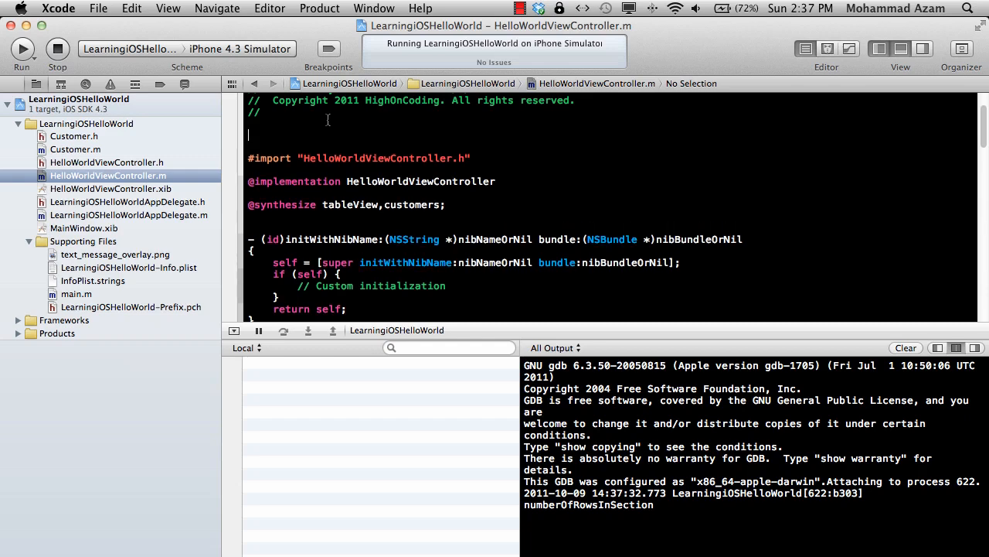
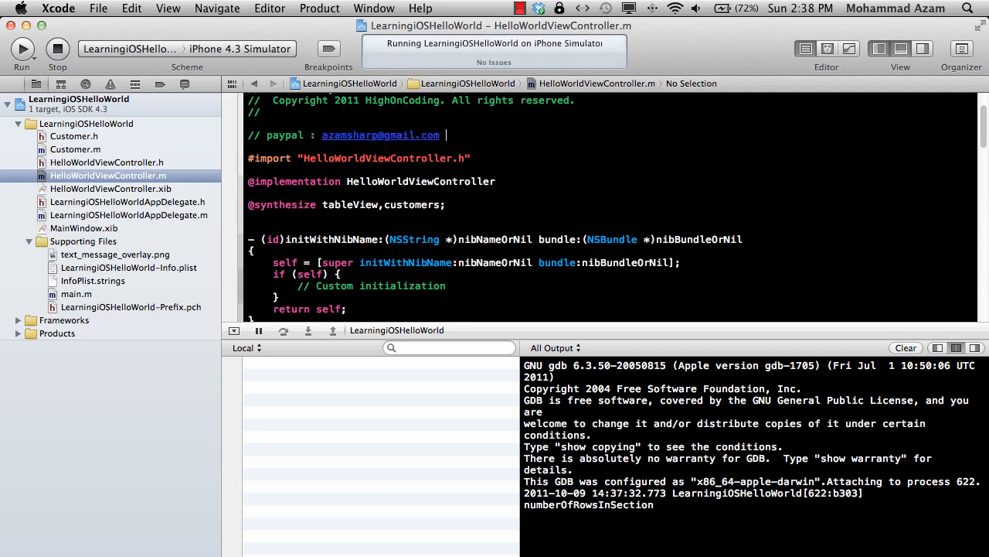